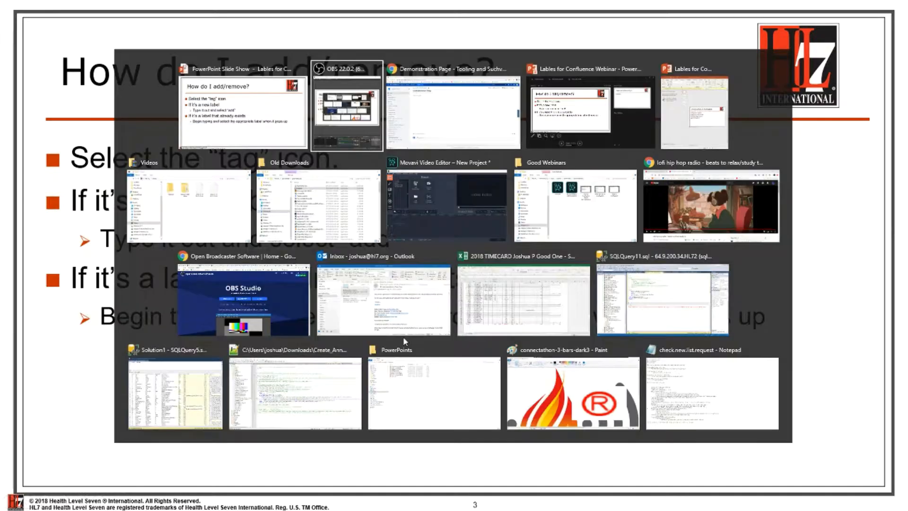
# Switch to the Chrome window showing the Confluence Demonstration Page
pyautogui.click(452, 104)
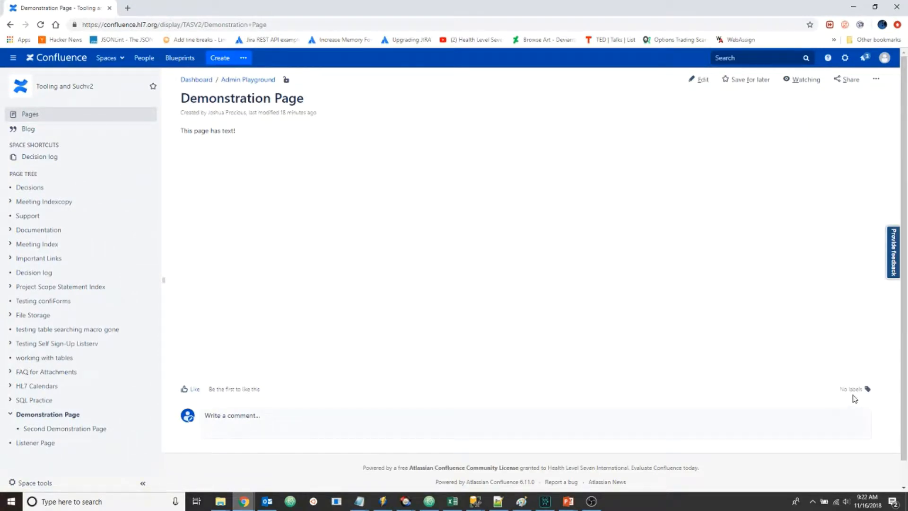
pyautogui.moveTo(858, 401)
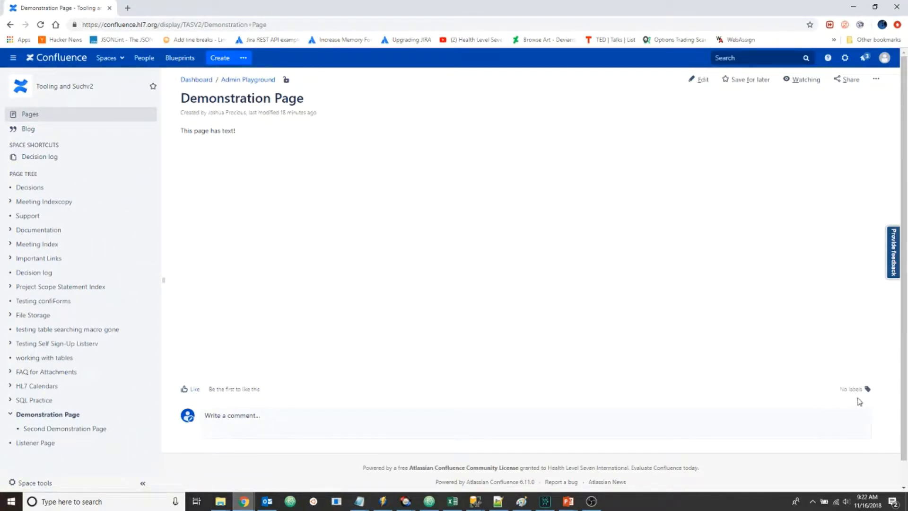
# Add the label 'new-label' to the Demonstration Page via the label editor
pyautogui.click(874, 388)
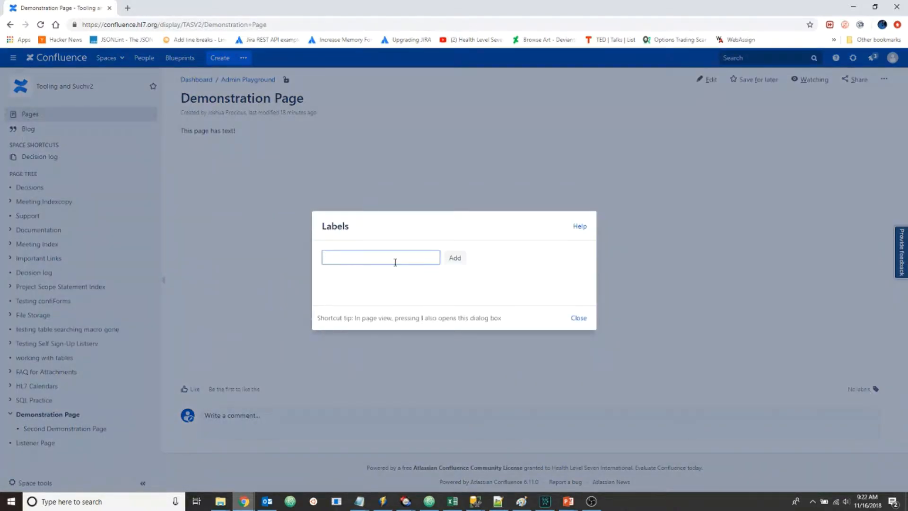
pyautogui.write('new-label')
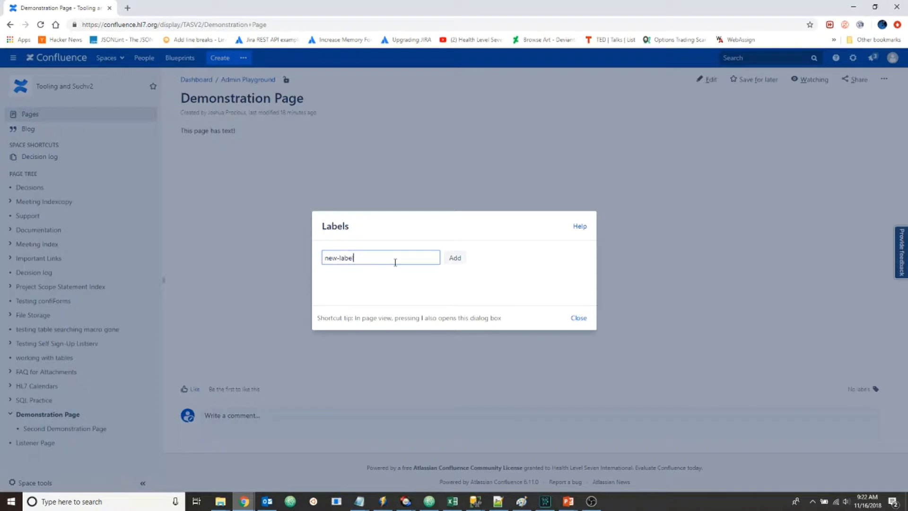
pyautogui.click(454, 258)
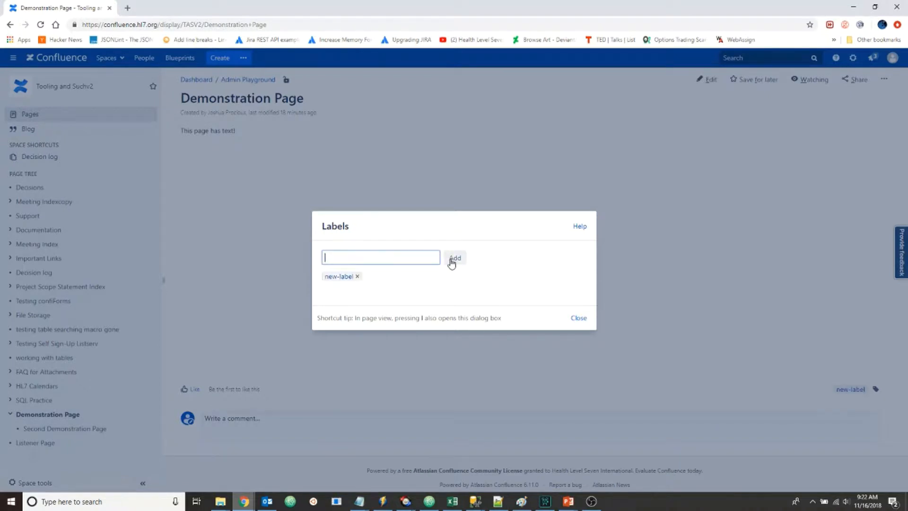
pyautogui.click(577, 317)
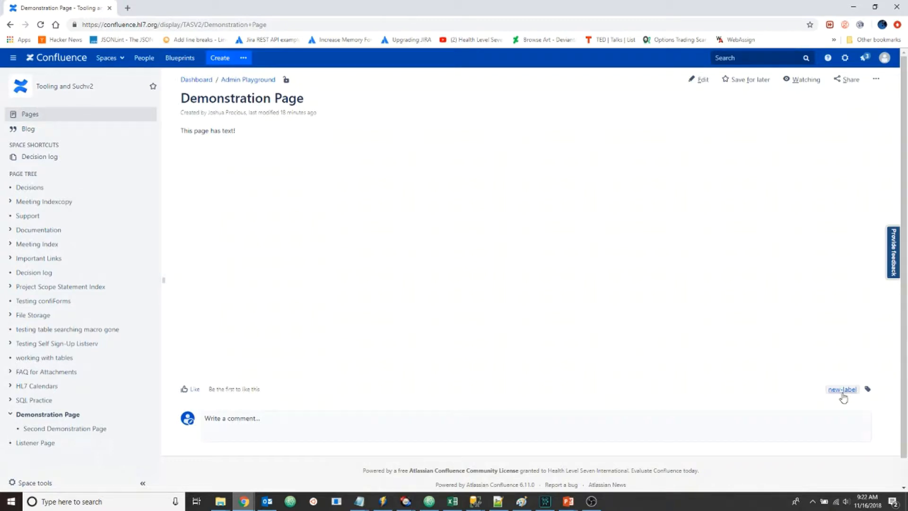
pyautogui.moveTo(256, 110)
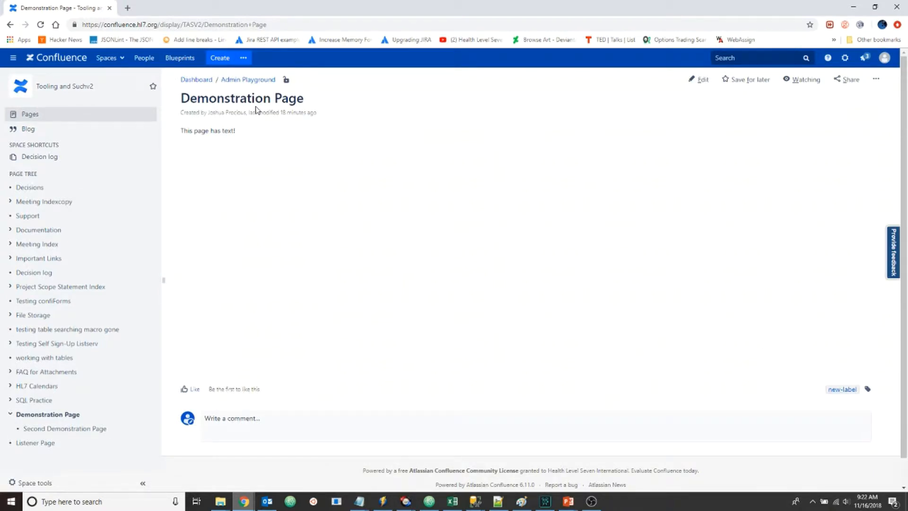
pyautogui.moveTo(266, 315)
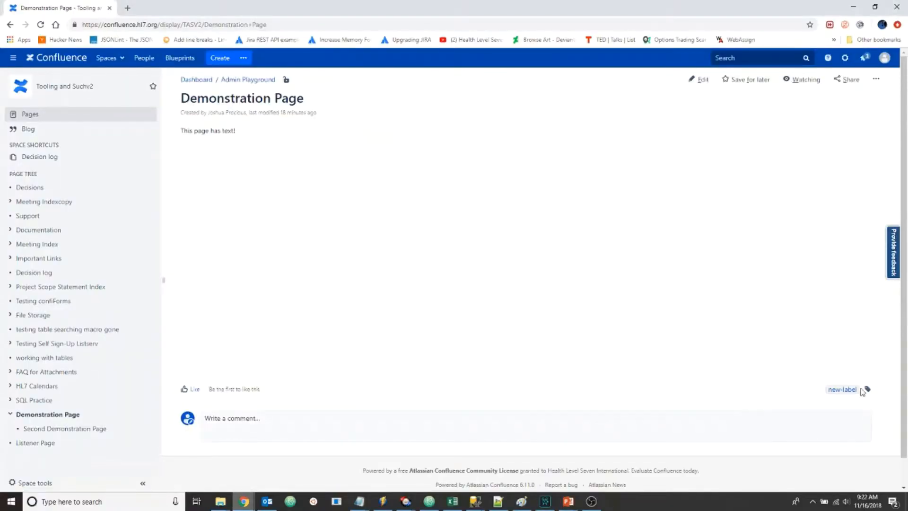
pyautogui.moveTo(464, 237)
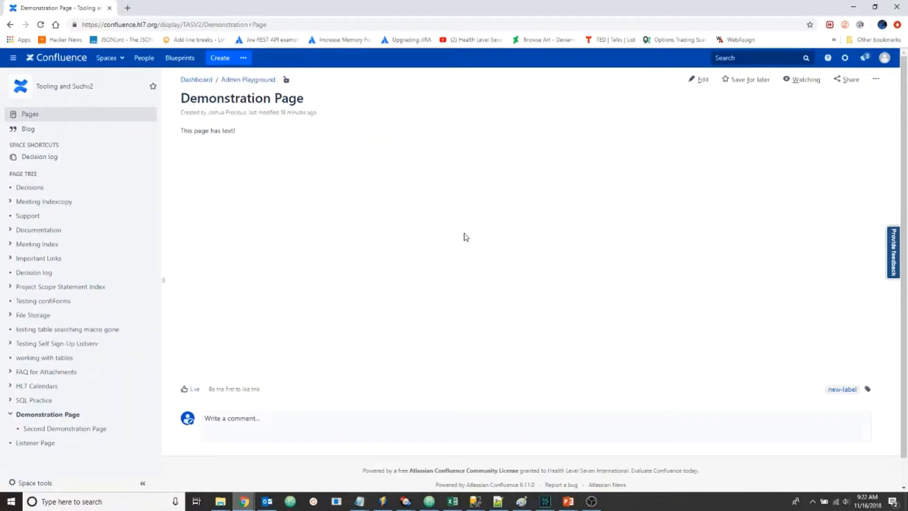
pyautogui.moveTo(586, 289)
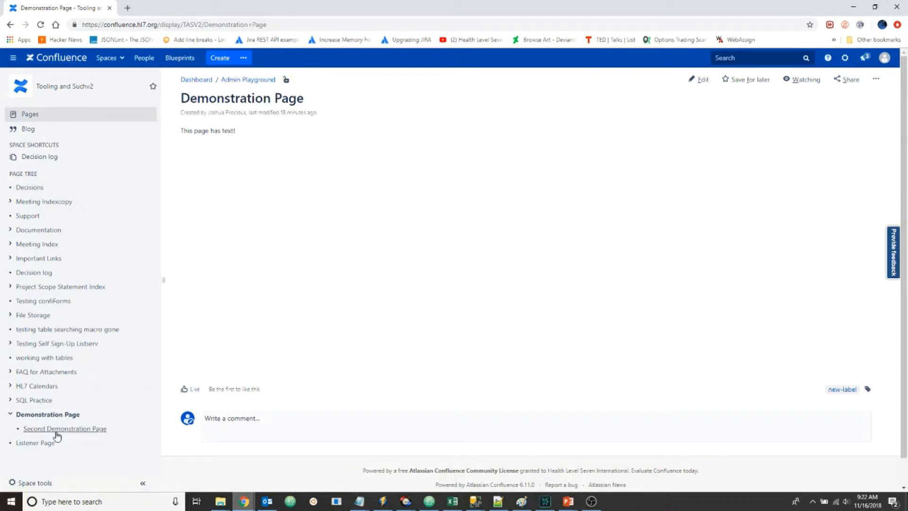
# Navigate to Listener Page from the sidebar and enter its editor
pyautogui.click(35, 442)
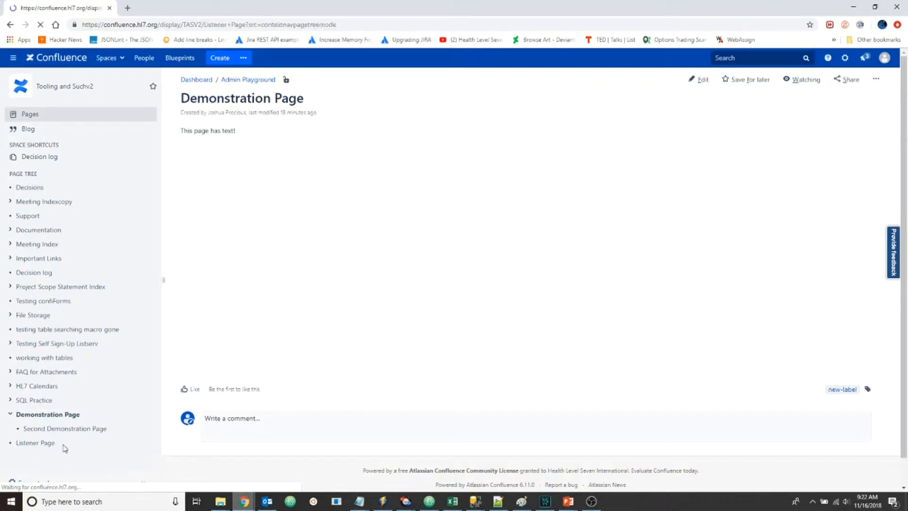
pyautogui.click(34, 442)
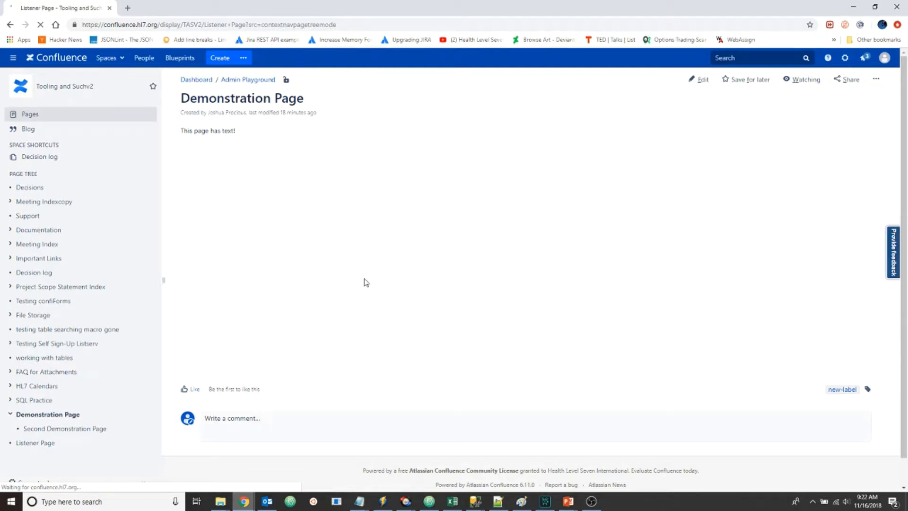
pyautogui.click(34, 442)
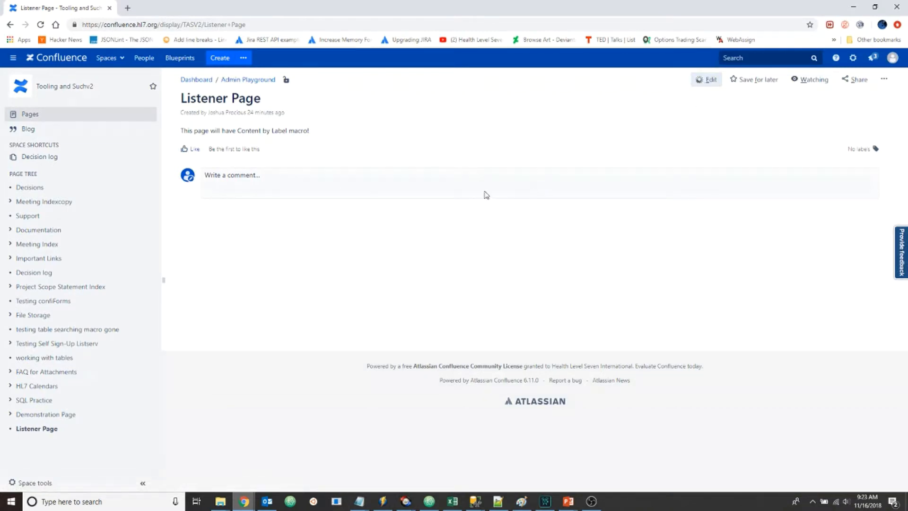
pyautogui.click(706, 80)
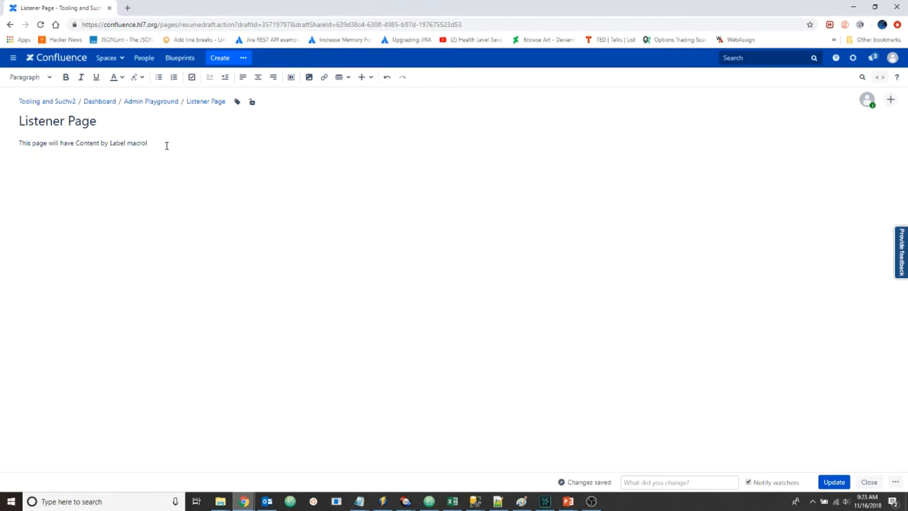
# Insert a Content by Label macro using the '{content' shortcut in the editor
pyautogui.write('{')
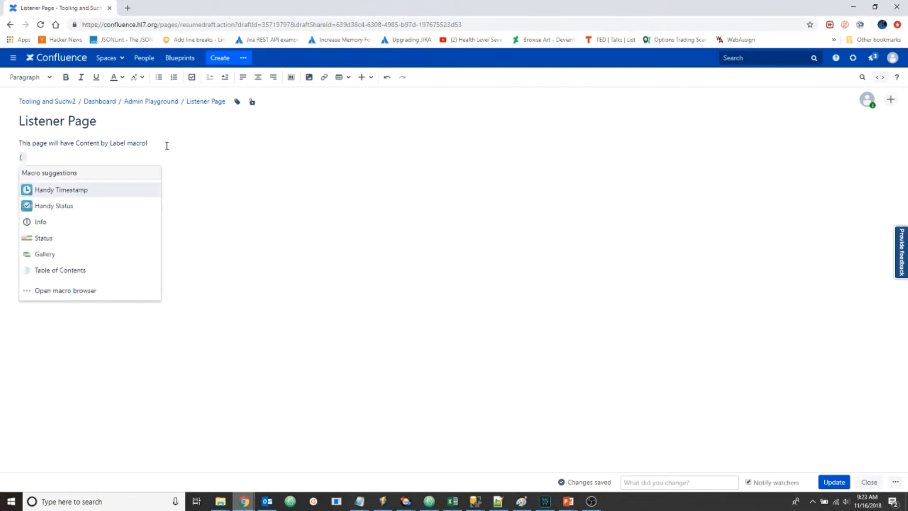
pyautogui.write('conte')
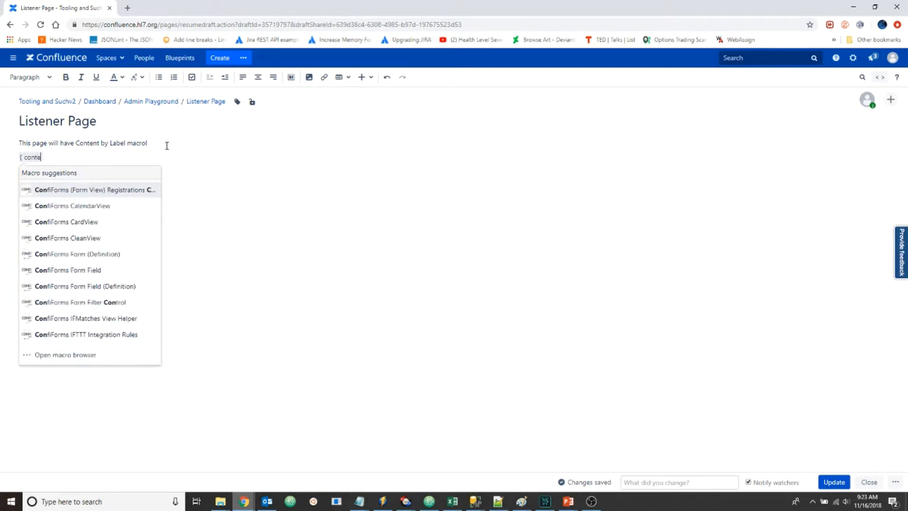
pyautogui.write('nt')
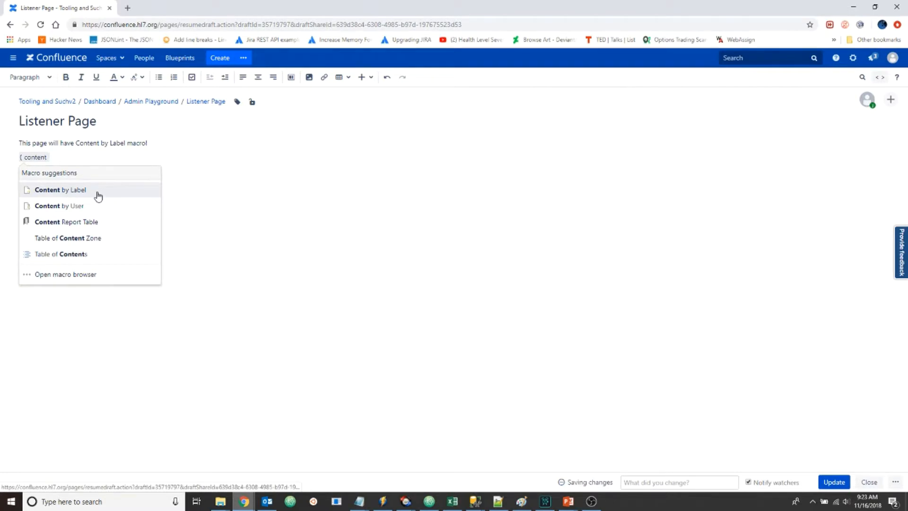
pyautogui.click(59, 189)
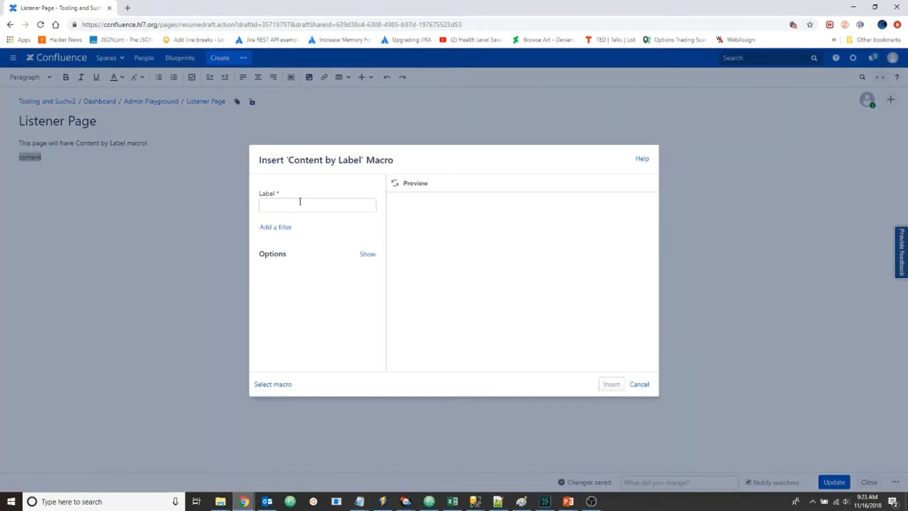
# Set the macro's Label field to 'new-label' and place it on the page
pyautogui.write('new-l')
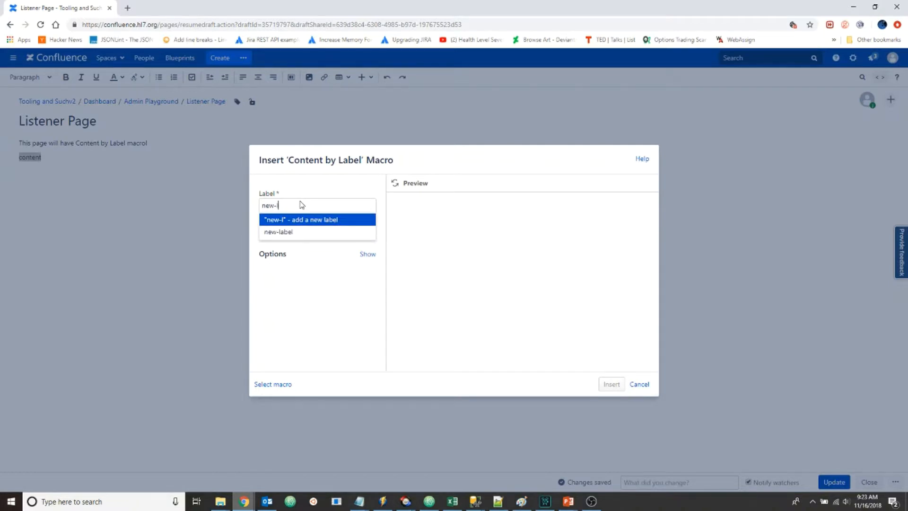
pyautogui.click(279, 232)
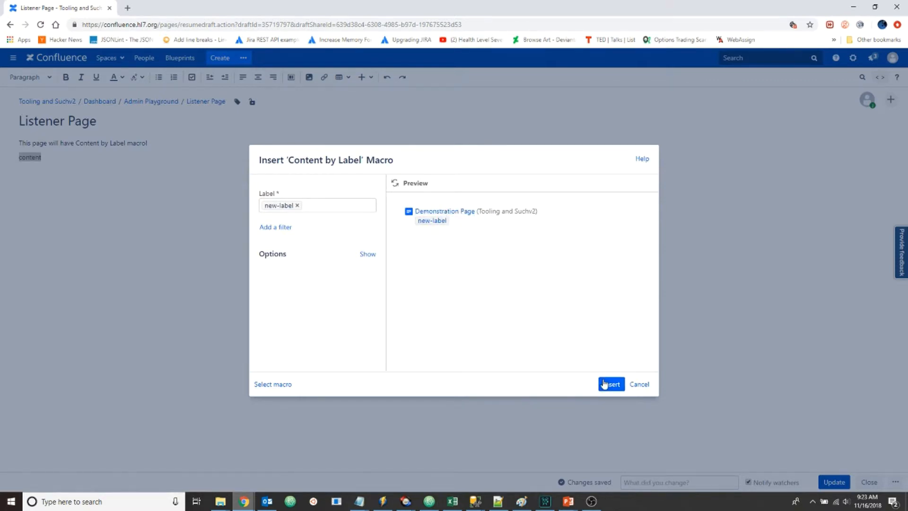
pyautogui.click(610, 384)
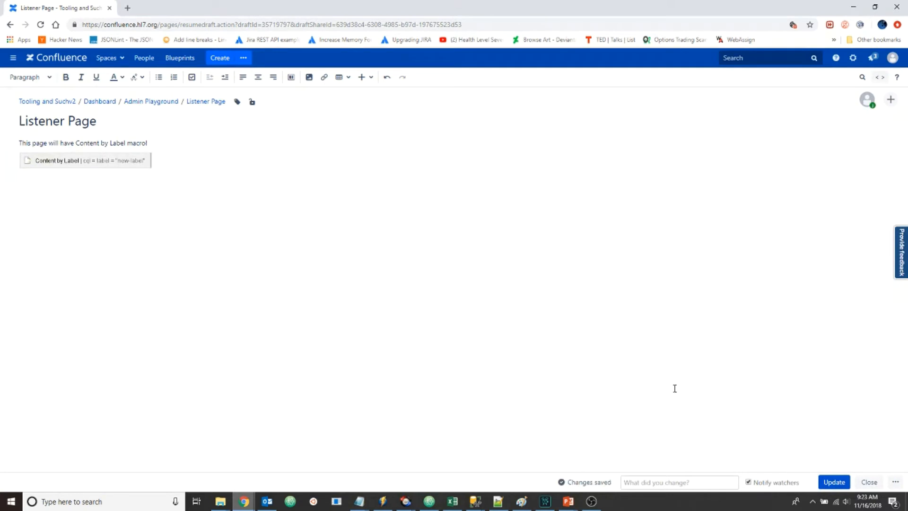
# Publish Listener Page with Update, then head back to the Demonstration Page
pyautogui.click(832, 482)
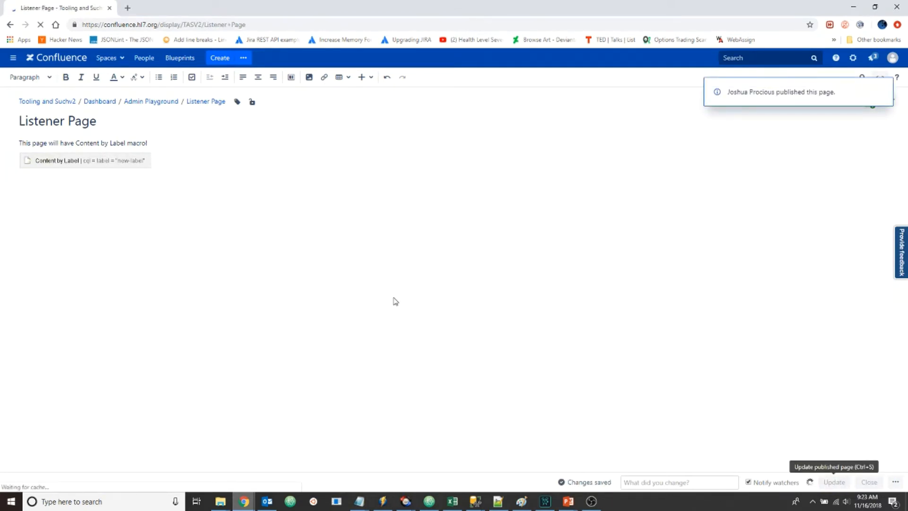
pyautogui.click(833, 482)
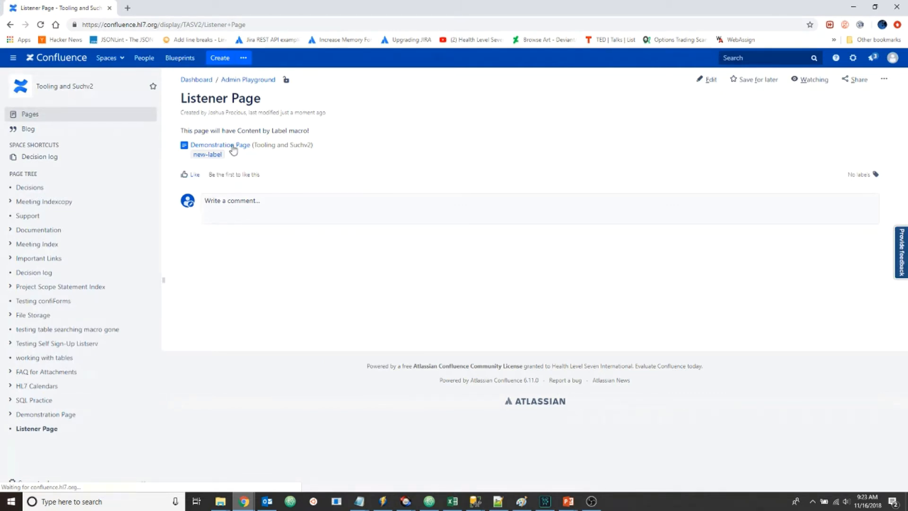
pyautogui.moveTo(132, 405)
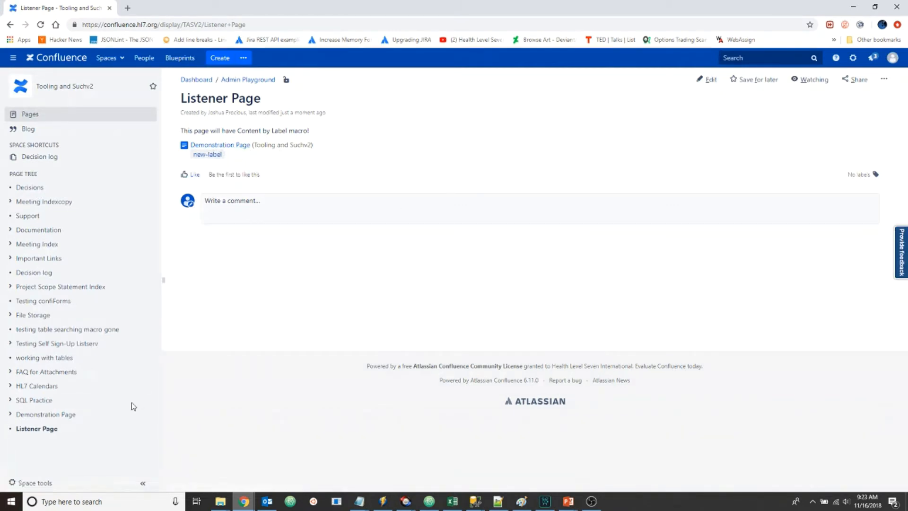
pyautogui.click(46, 414)
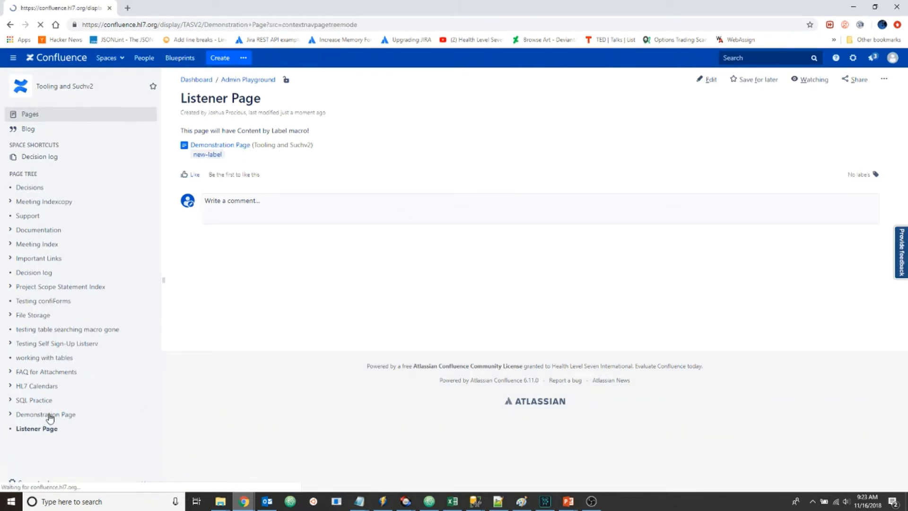